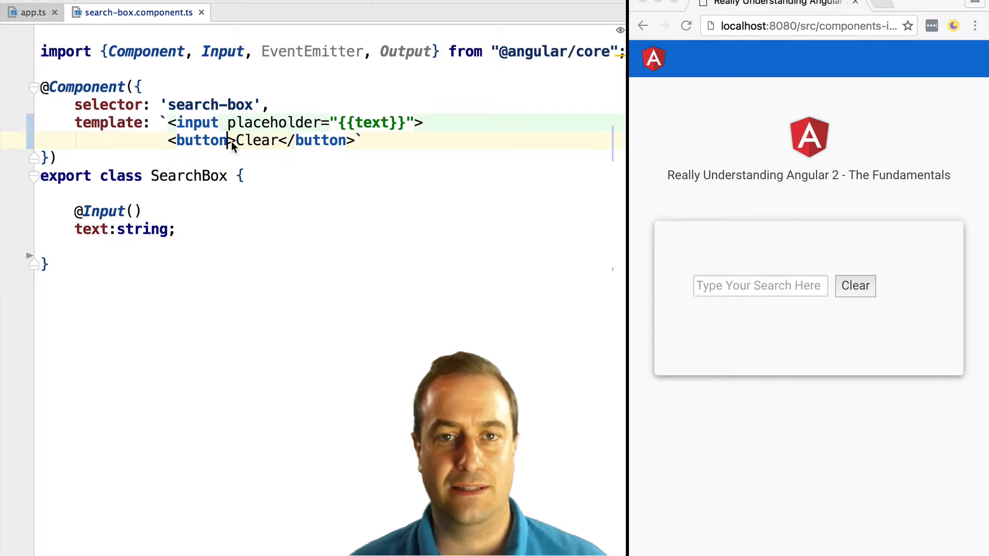
Bind the Clear button's click event to clear() in the search-box template.
type("(cli")
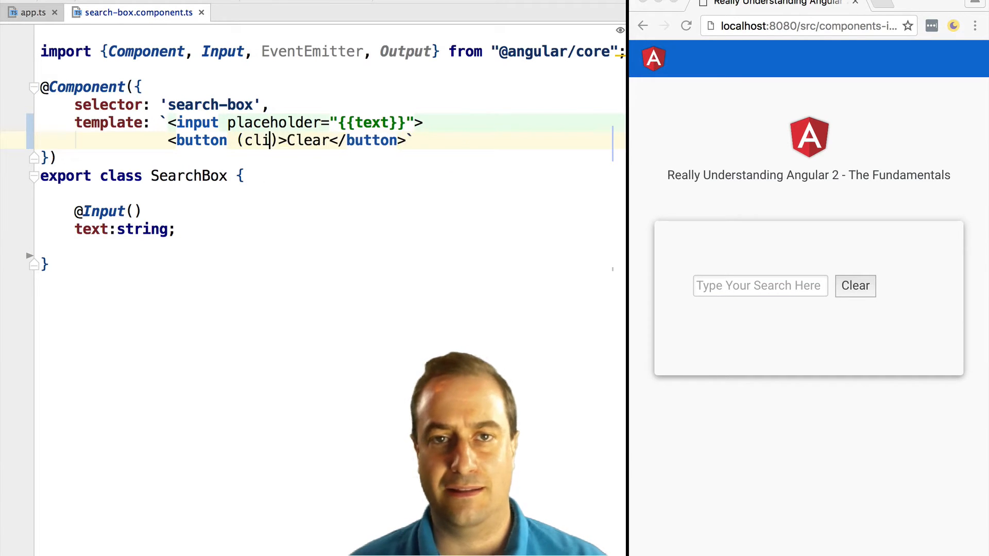
type(")=\"\"")
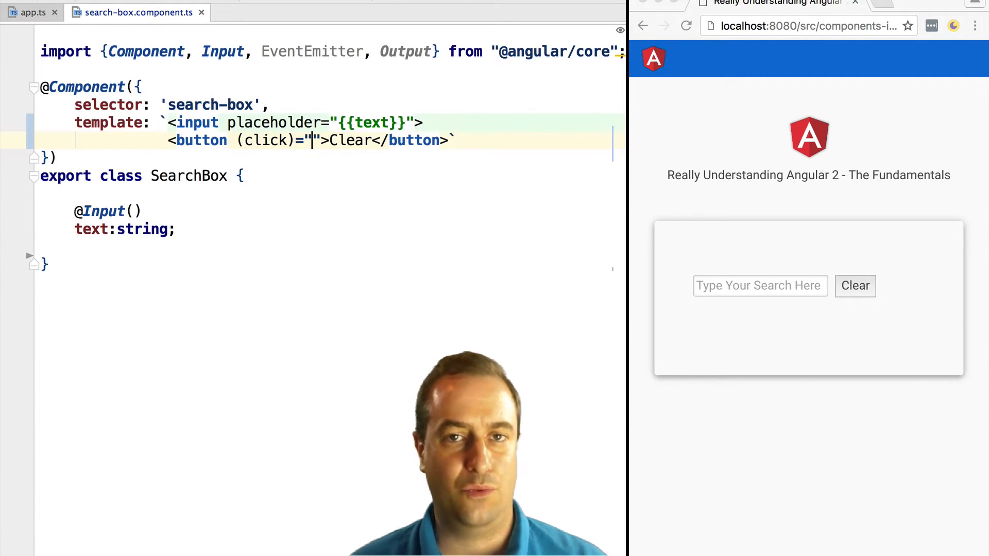
type("cl")
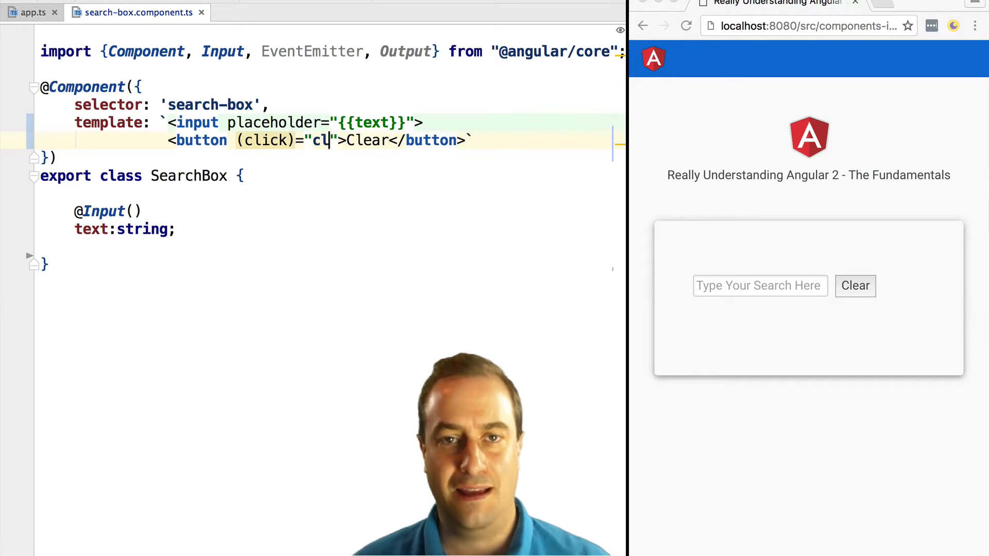
type("ear()")
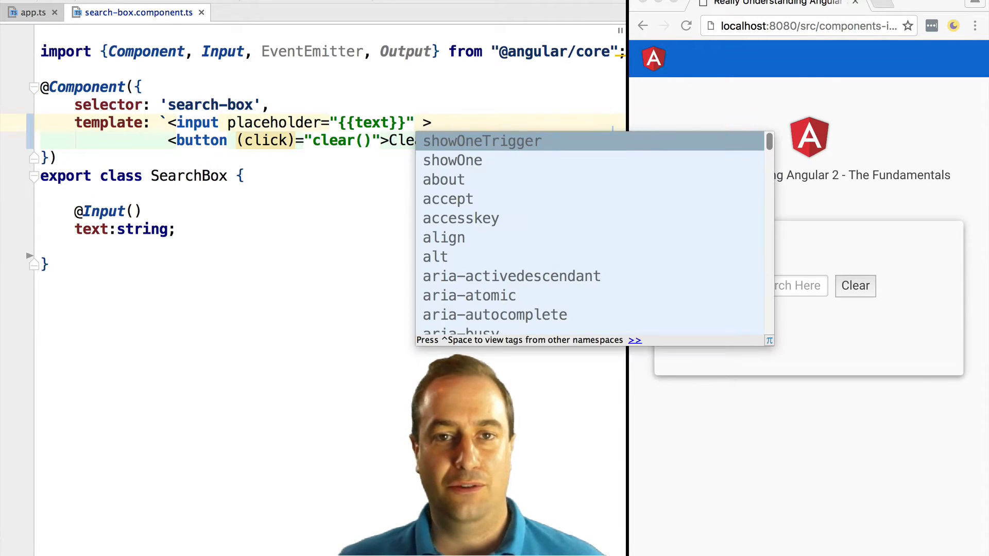
Tag the input as #box, pass box to clear, and stub a clear() method.
type("#box")
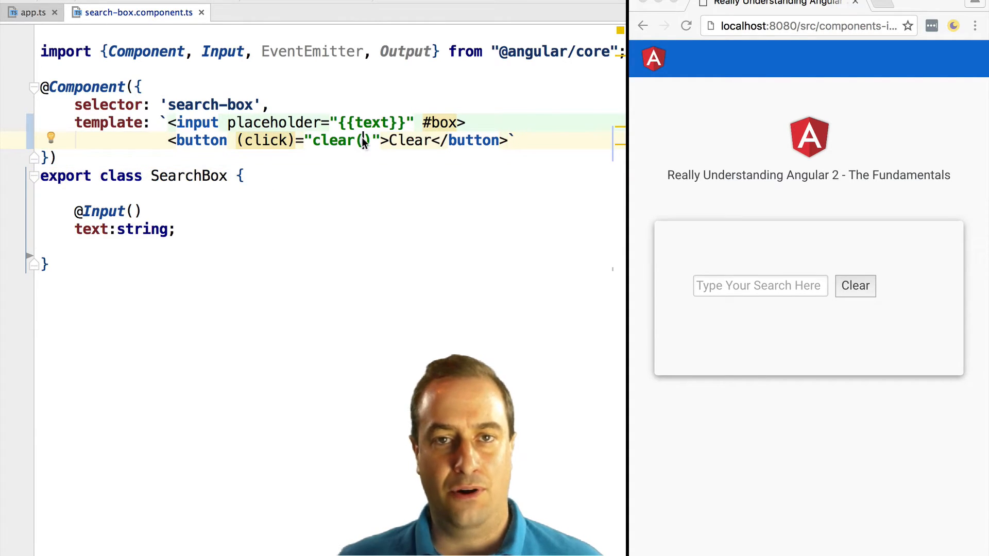
type("bo")
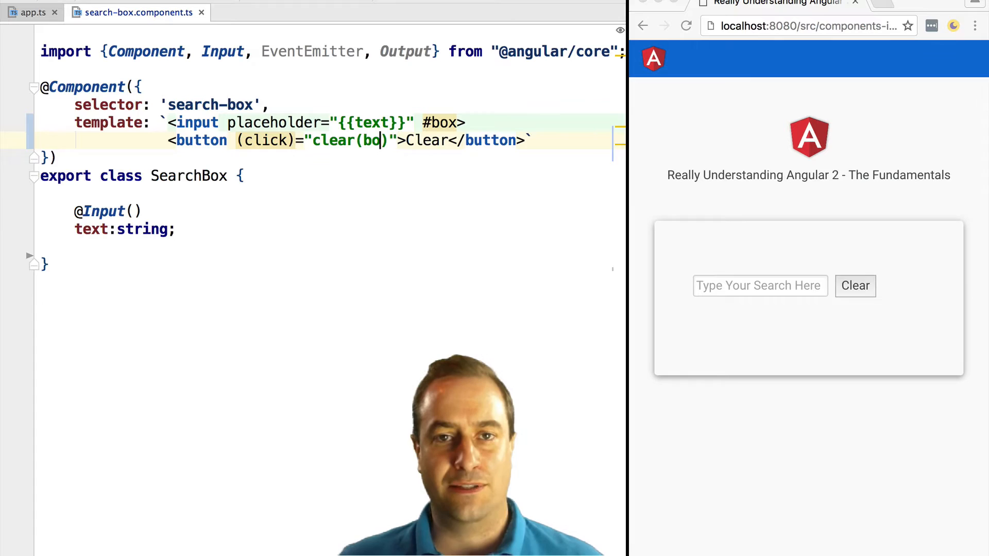
type("clear()")
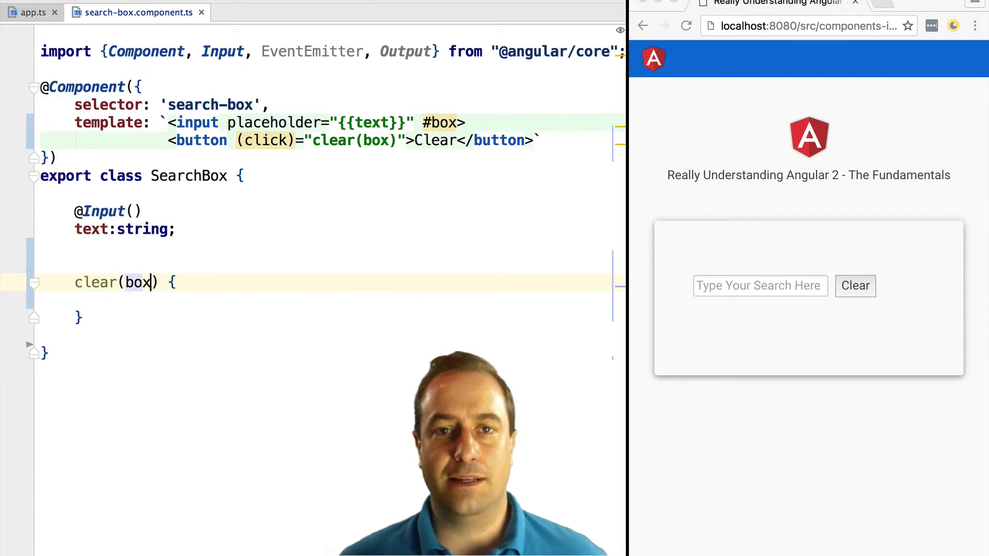
Make clear(box) set box.value to '', then verify Clear wipes 'This Text' in Chrome.
type("box.value =")
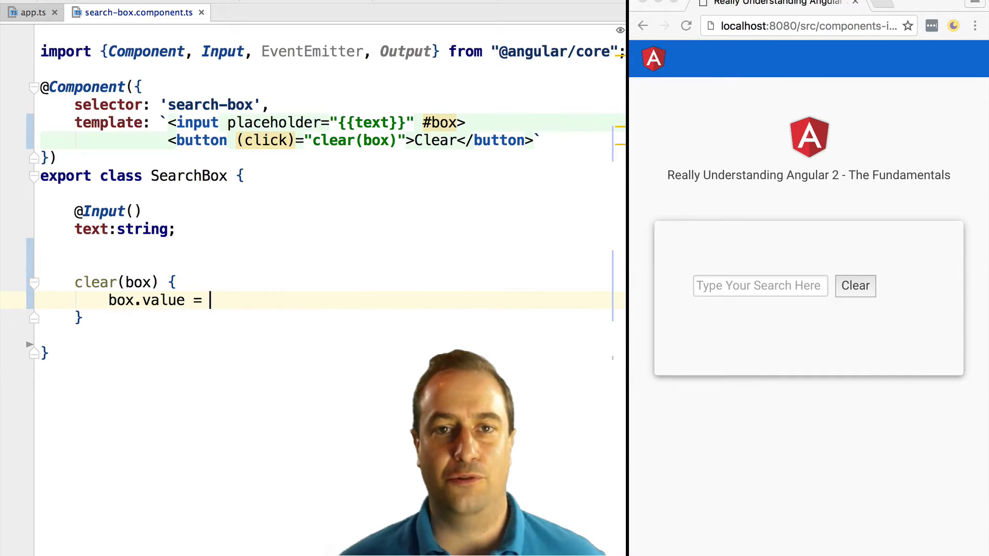
type("'';")
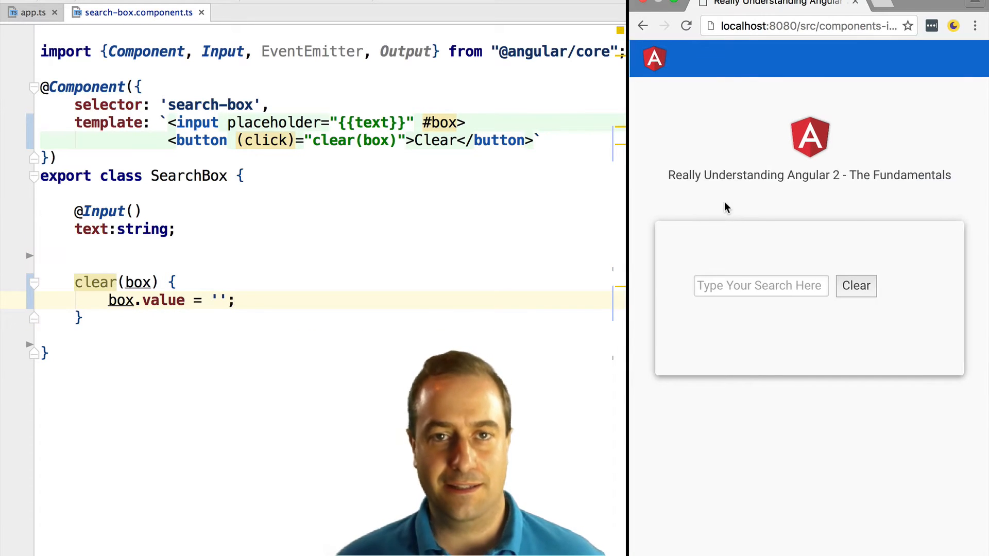
type("Clear")
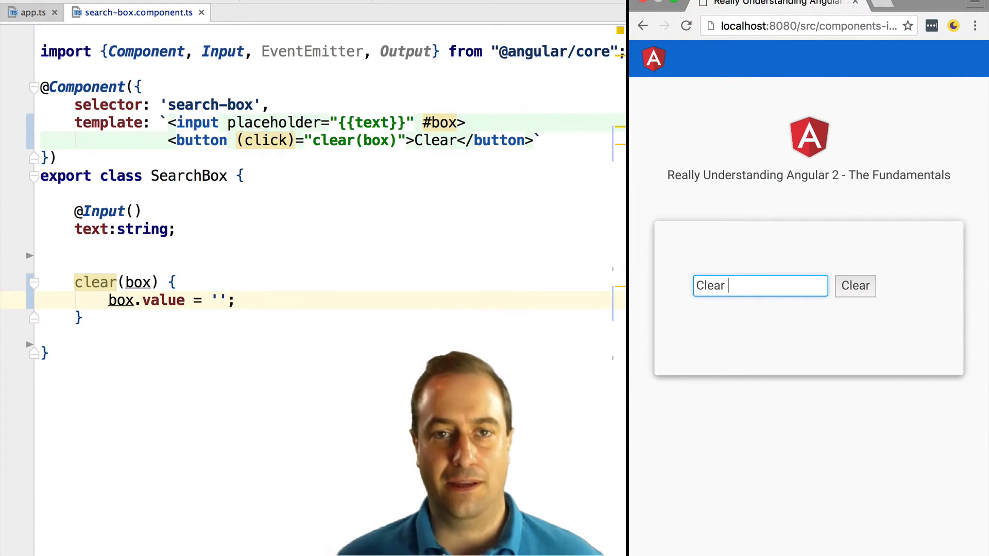
type("This Text")
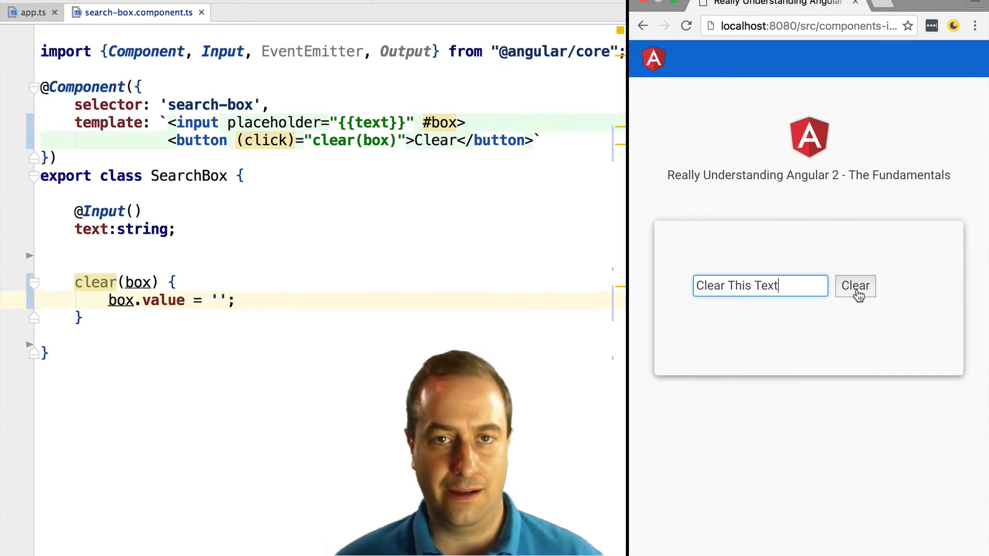
left_click(855, 286)
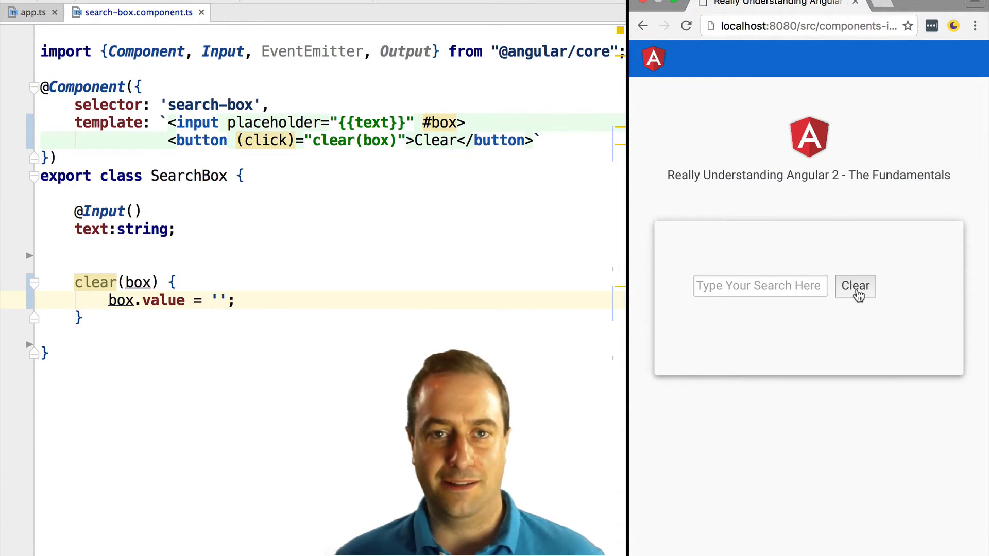
left_click(855, 286)
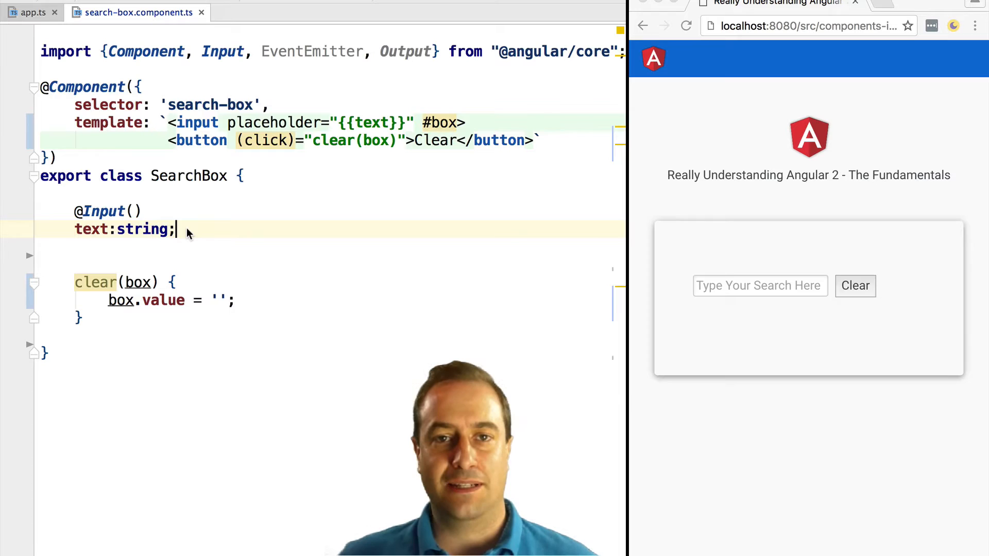
key("enter")
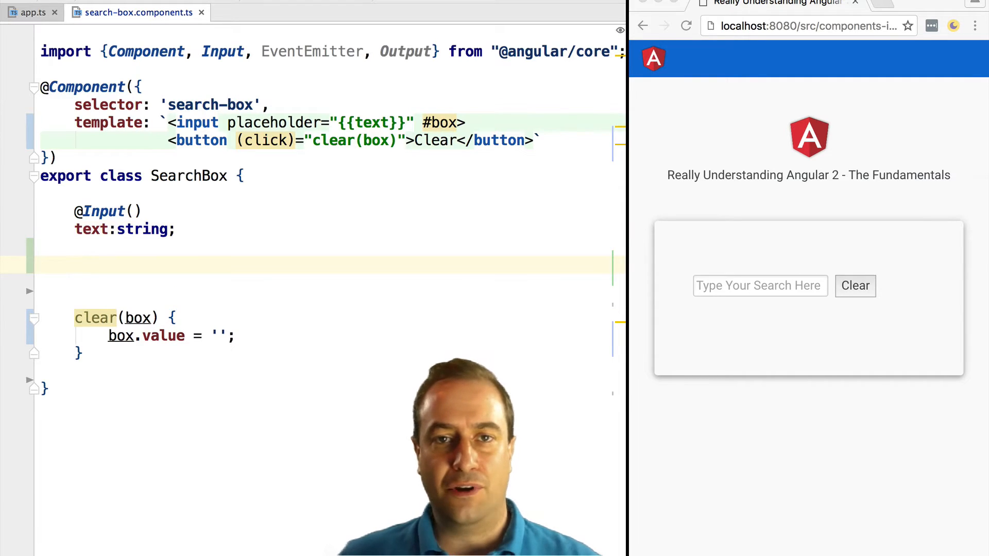
type("search = ne")
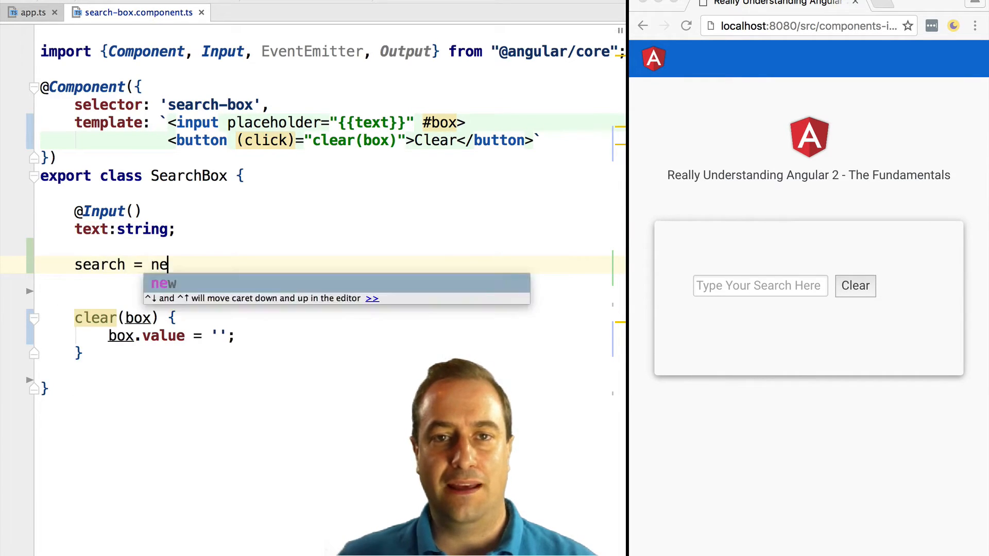
type("w Event")
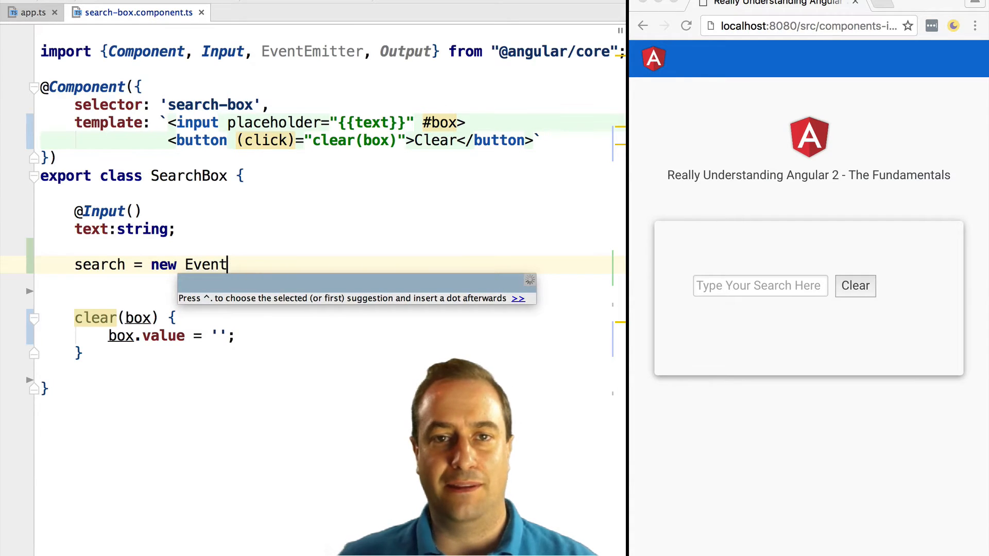
type("Emitter();")
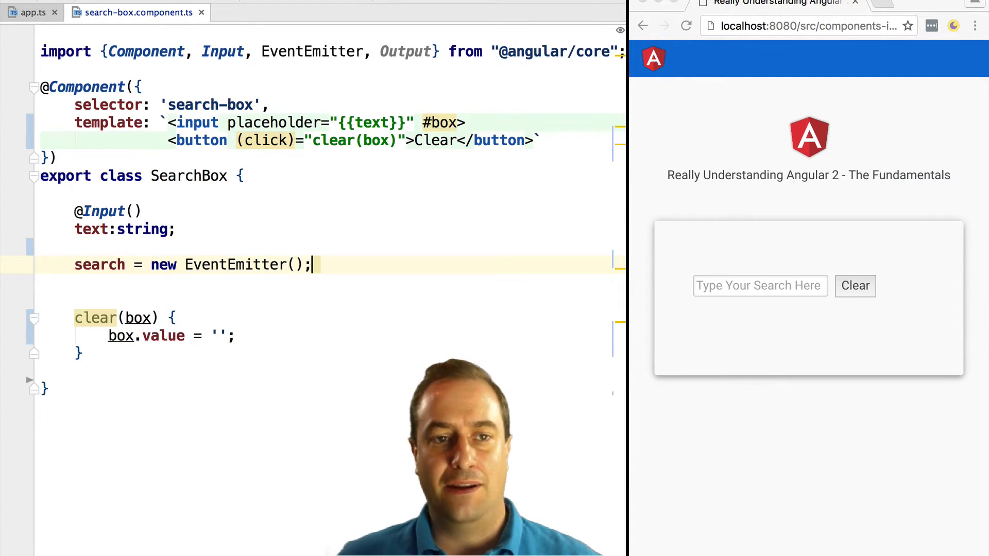
type("@Ou")
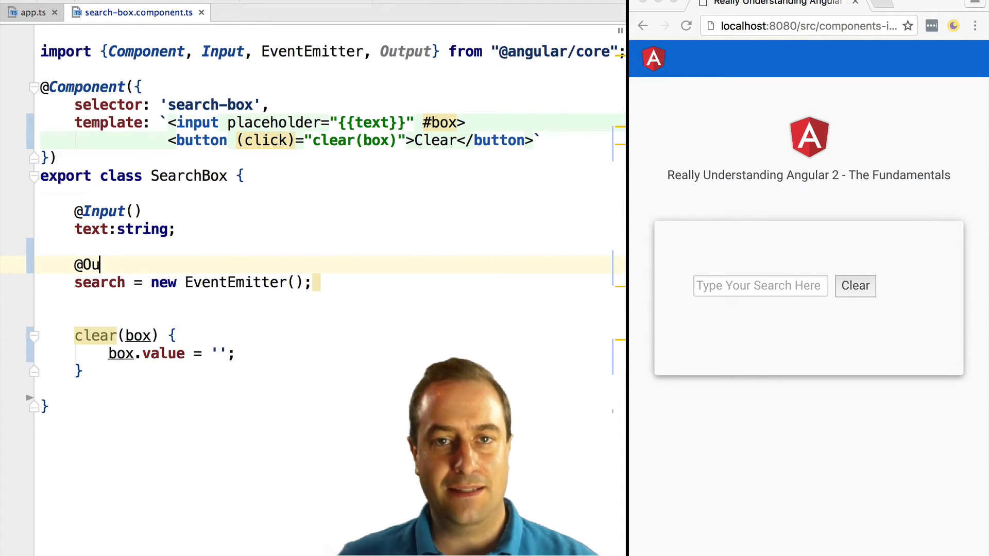
type("tput()")
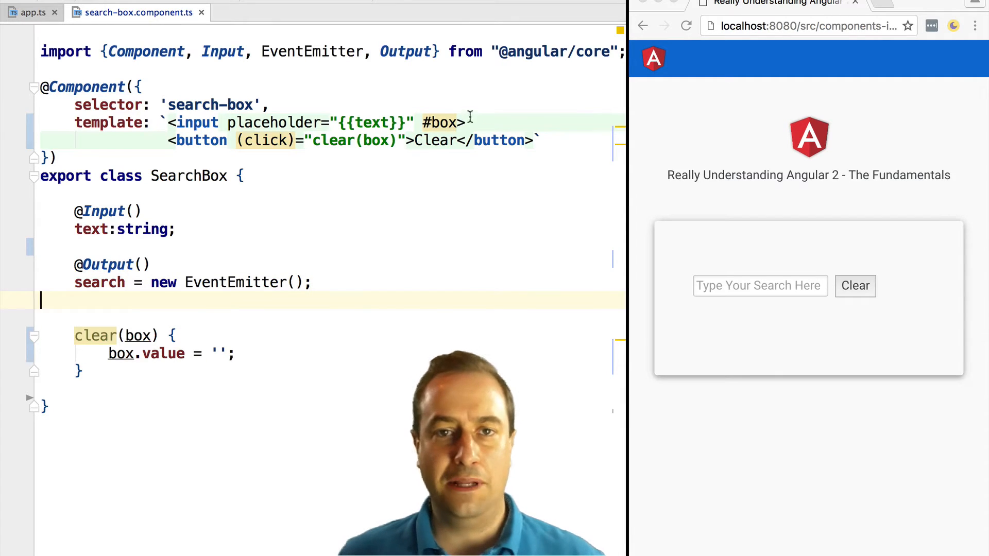
Bind the input's keydown.enter event to onSearch(box.value).
key("enter")
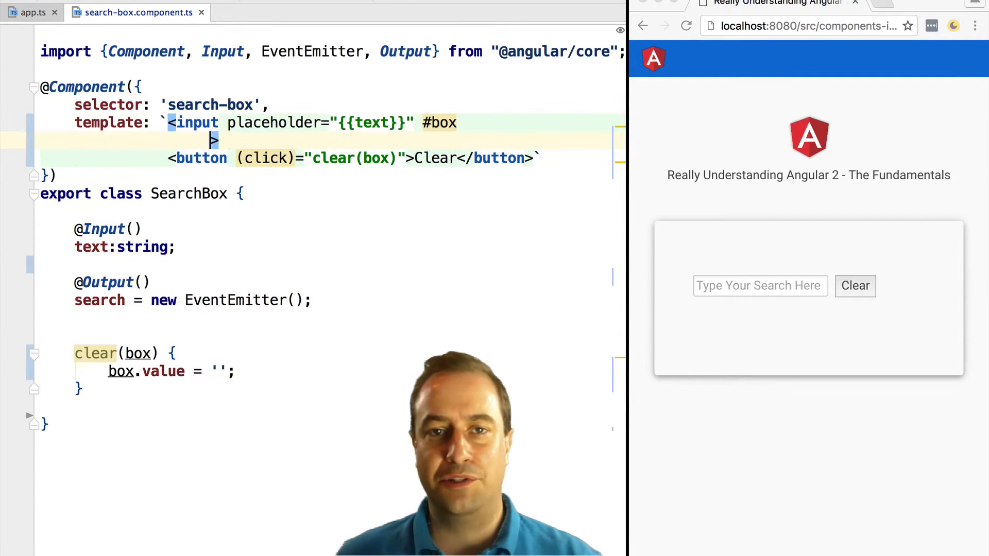
type("(keyd)")
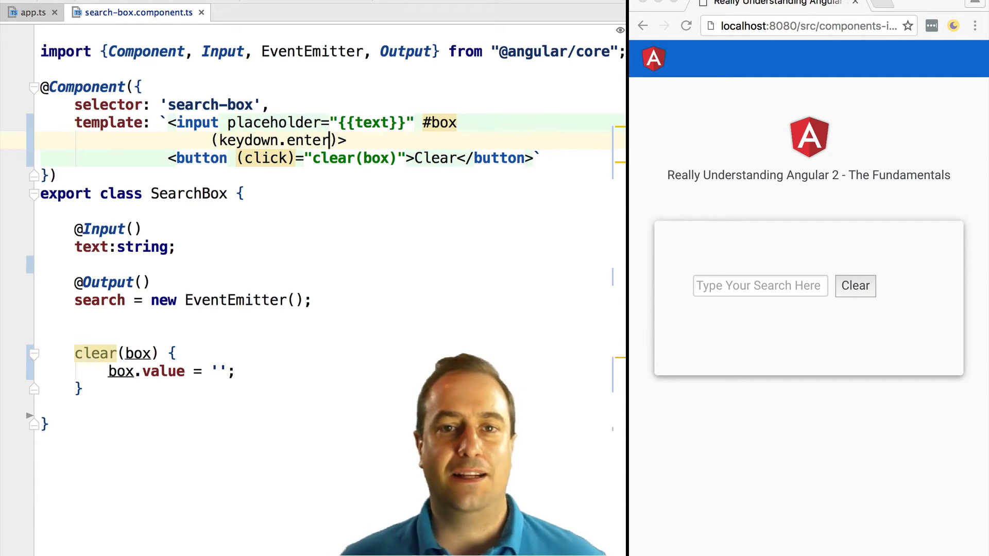
type("=\"on\"")
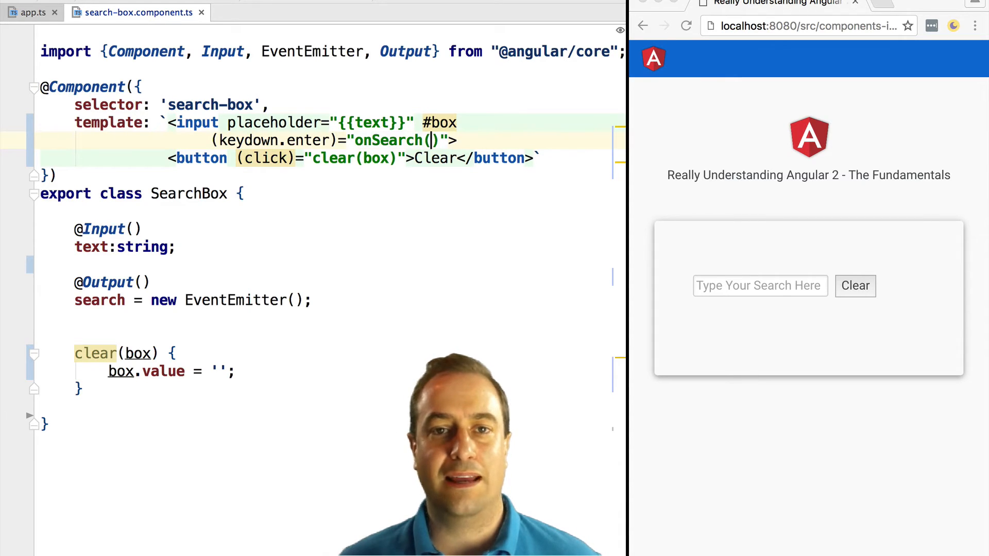
type("box.value")
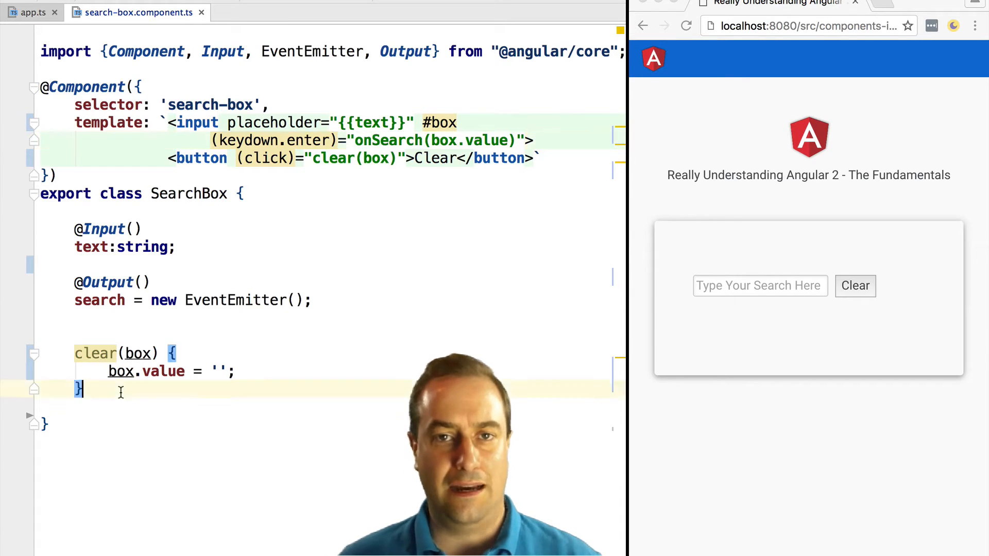
Write onSearch(searchText) calling alert(searchText), then enter 'Search Keyword' in Chrome.
type("onSearch() {}")
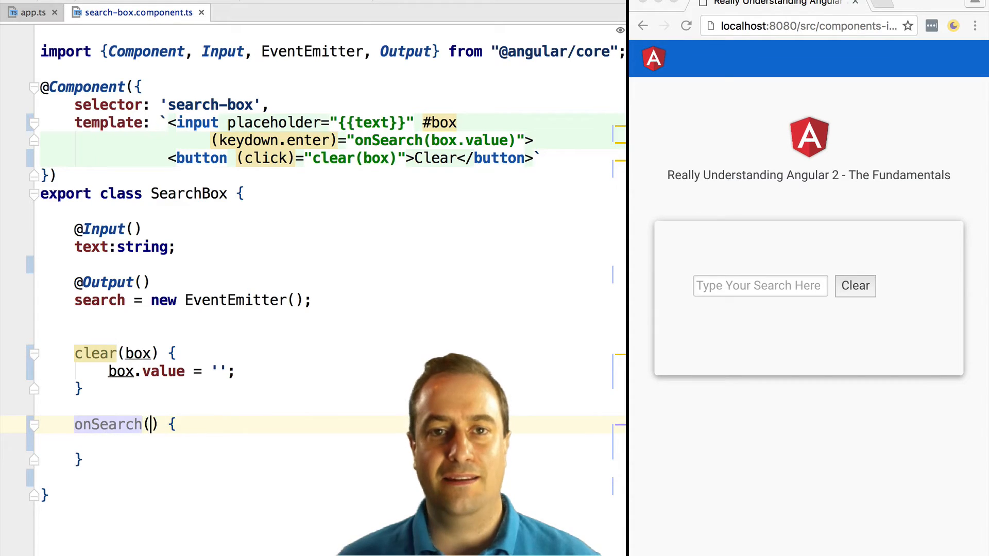
type("searchText")
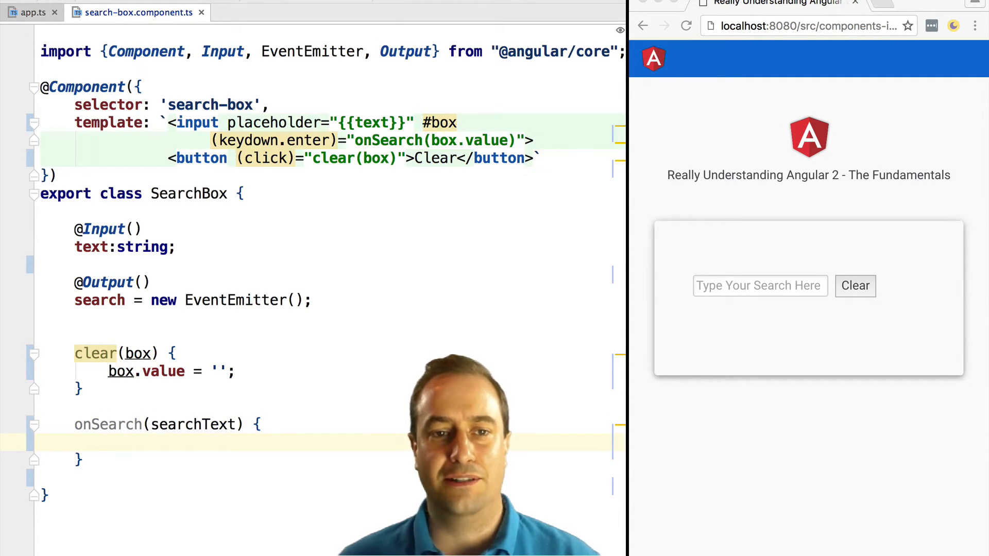
type("alert")
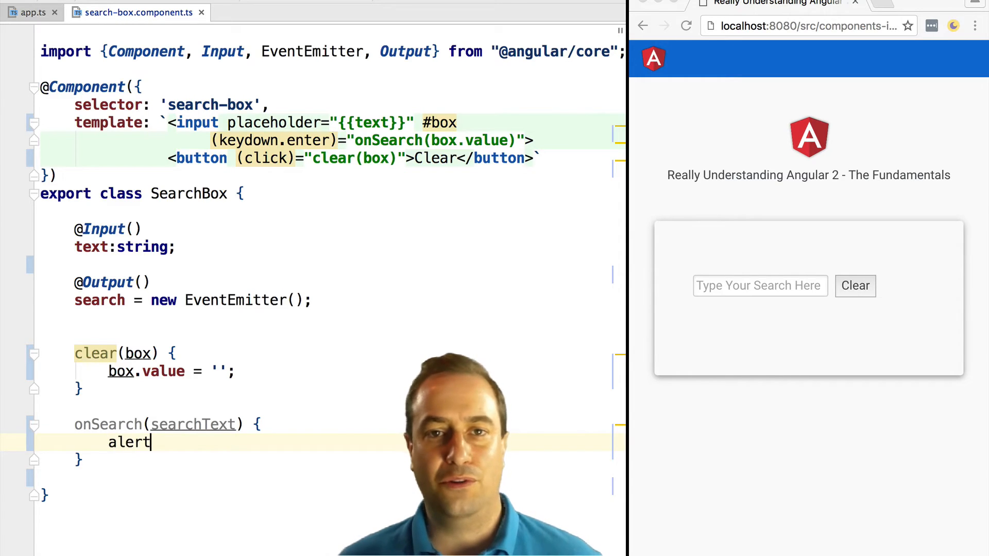
type("()")
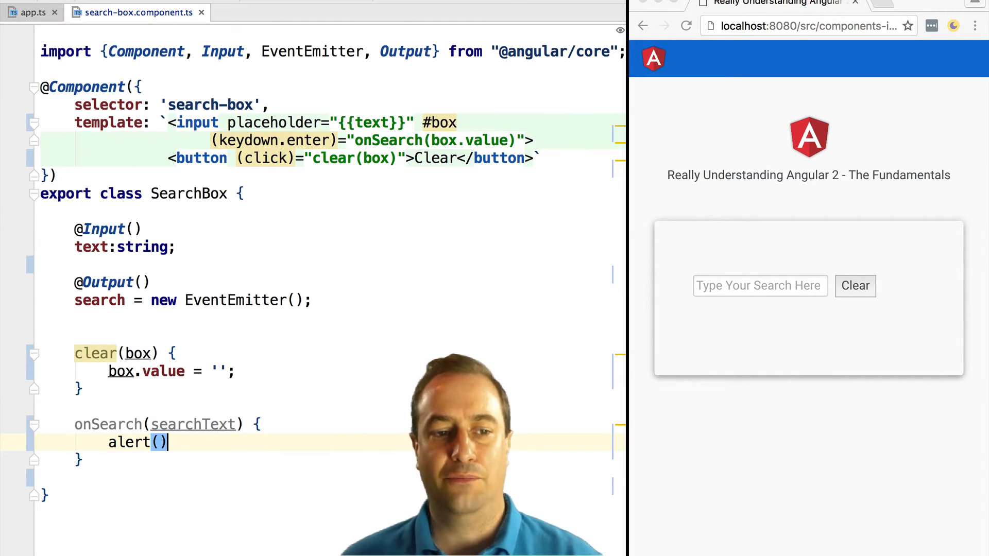
type("ser")
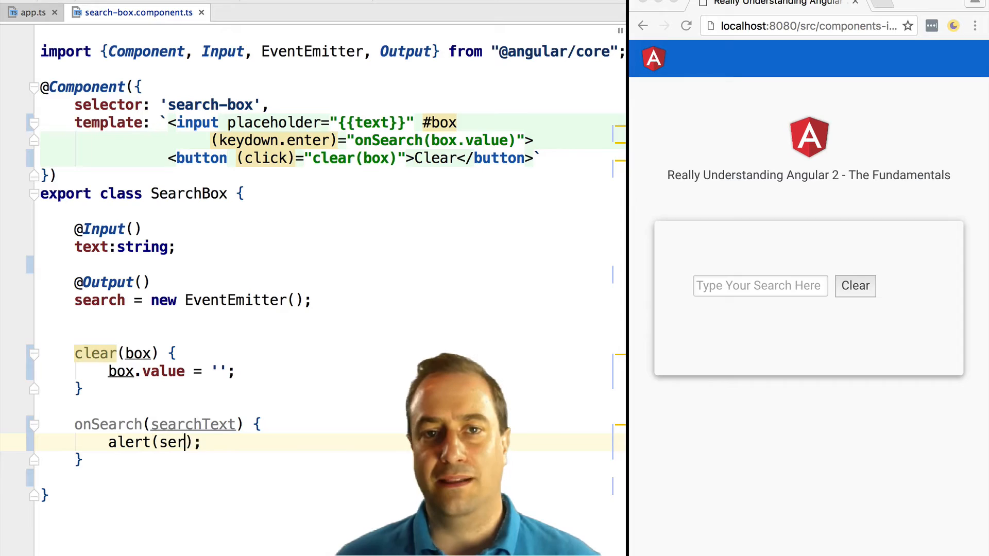
type("archTex")
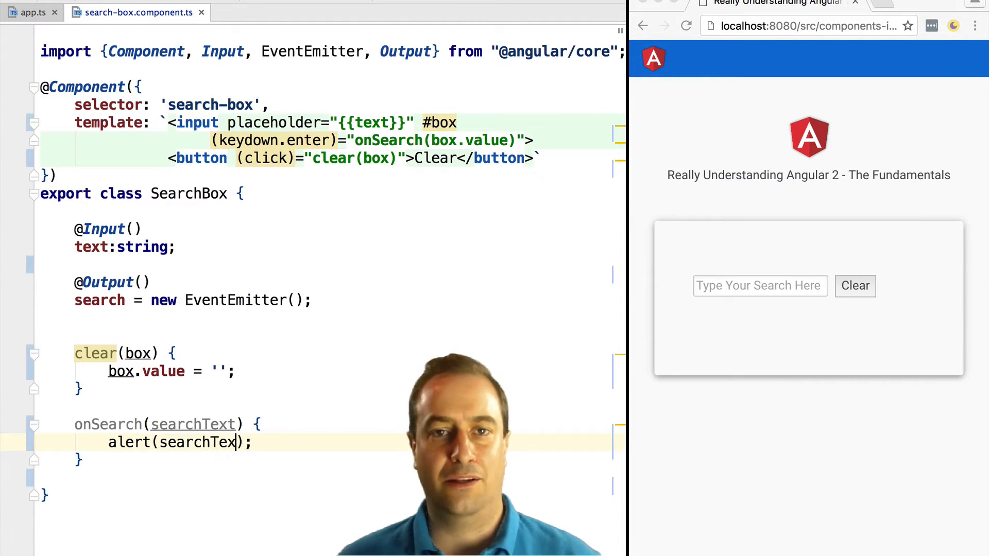
type("Search Key")
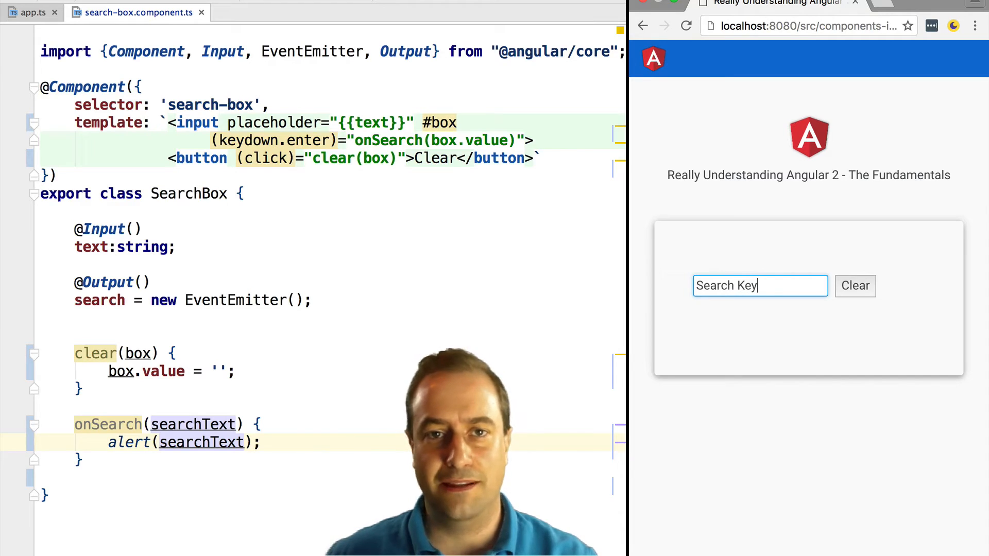
type("word")
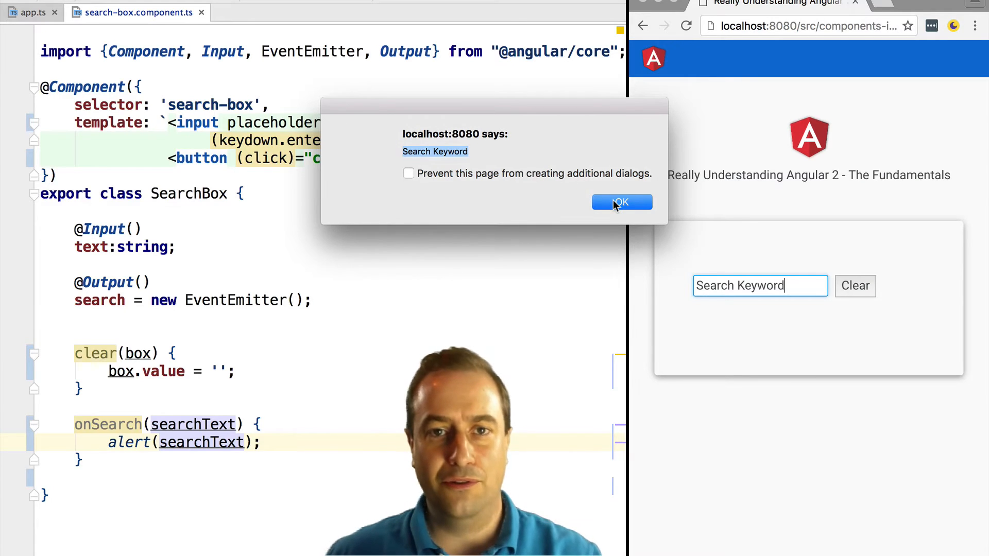
Dismiss the alert and replace alert(searchText) with this.search.emit() in onSearch.
left_click(621, 202)
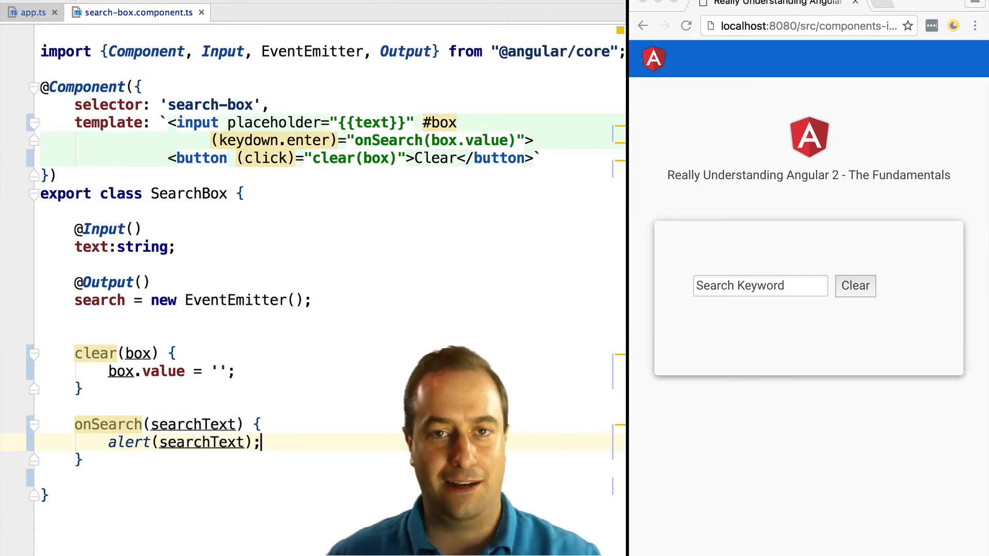
type("this.")
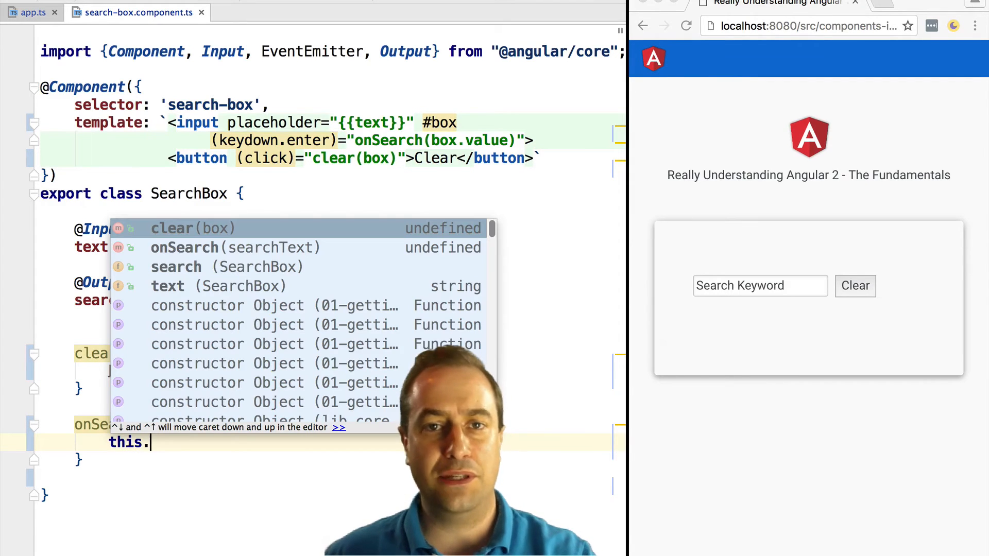
type("s")
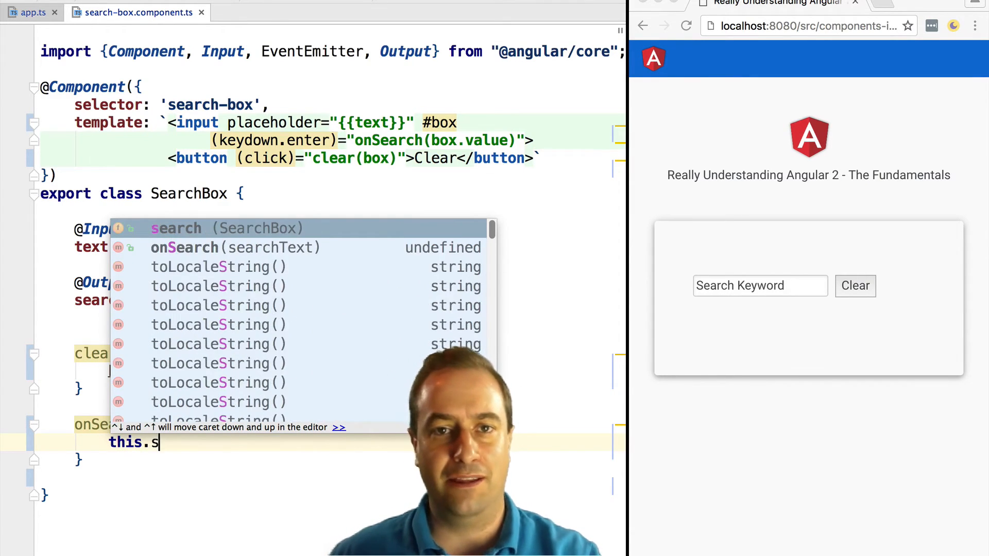
type("earch.em")
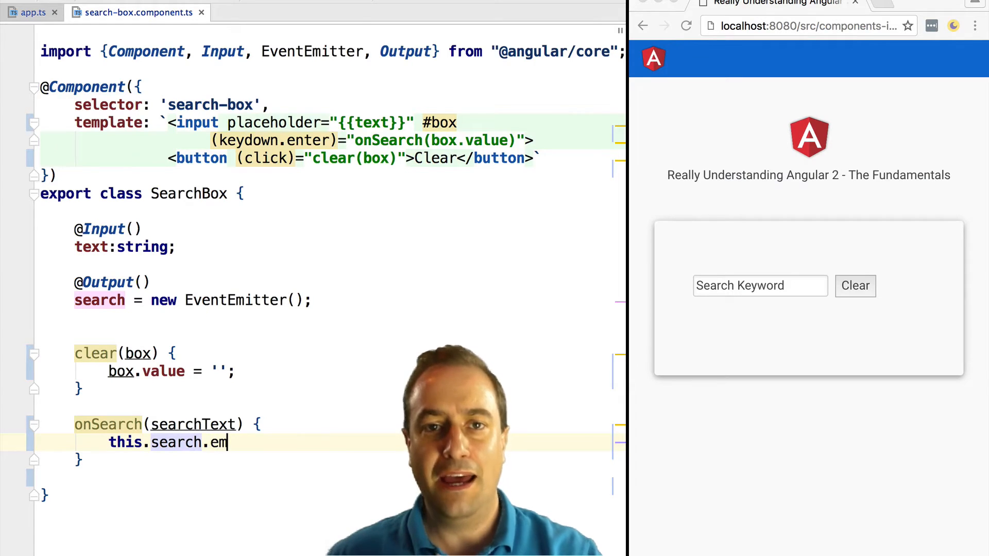
type("it();")
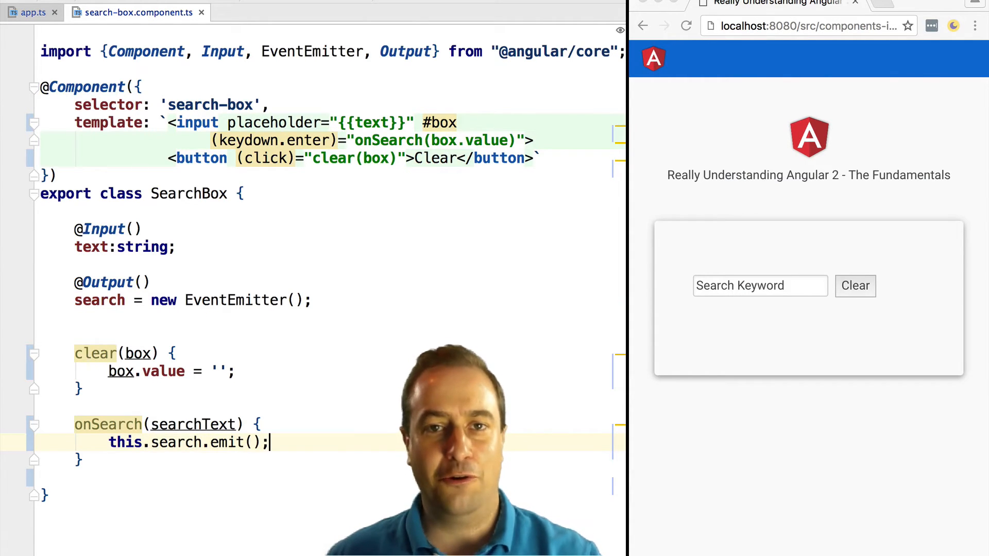
type("sea")
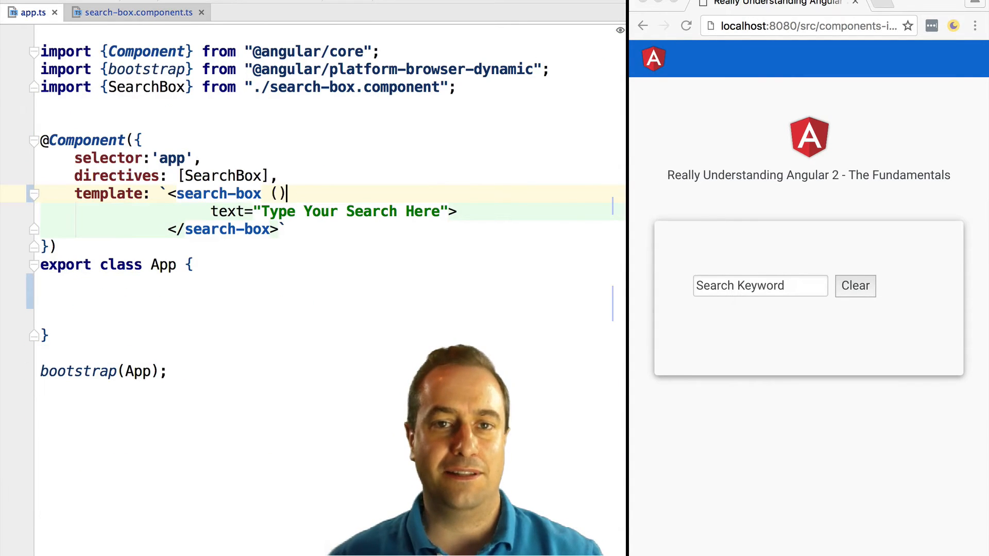
Add a (search) event binding on <search-box> in app.ts.
type("sear")
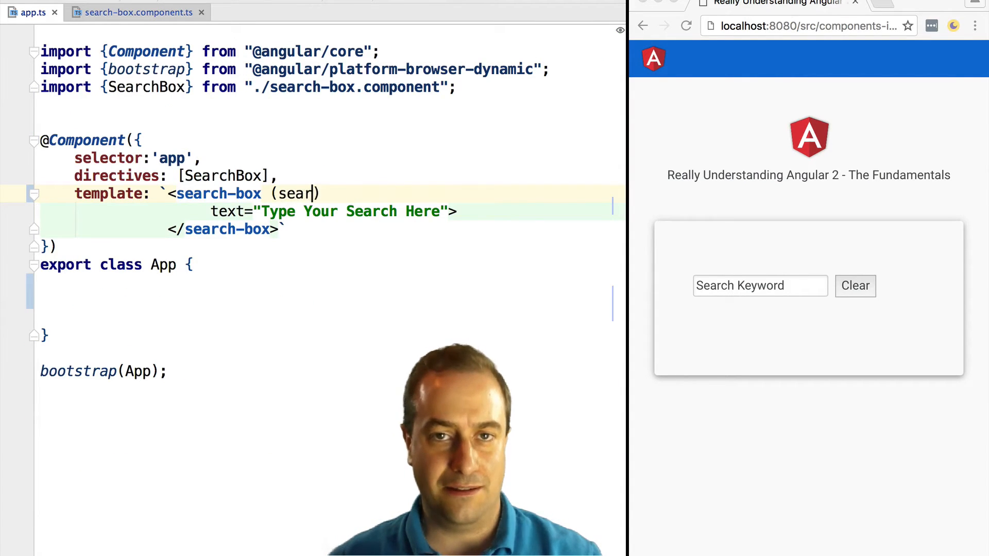
type("ch")
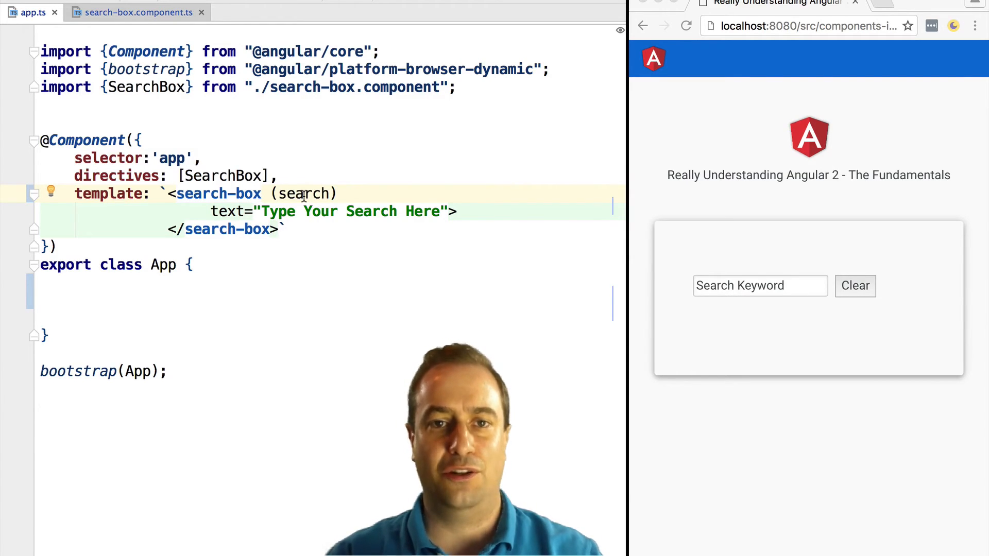
double_click(303, 193)
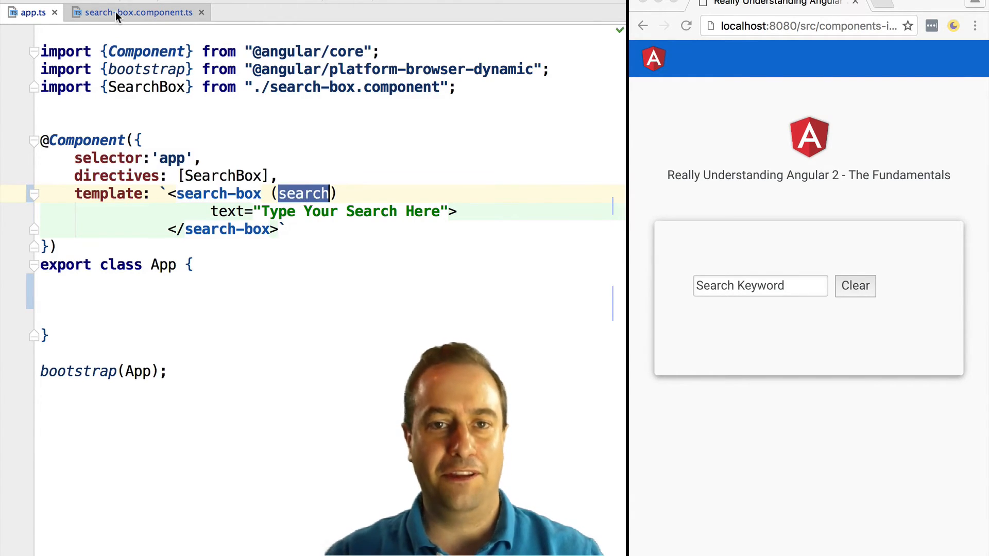
left_click(135, 12)
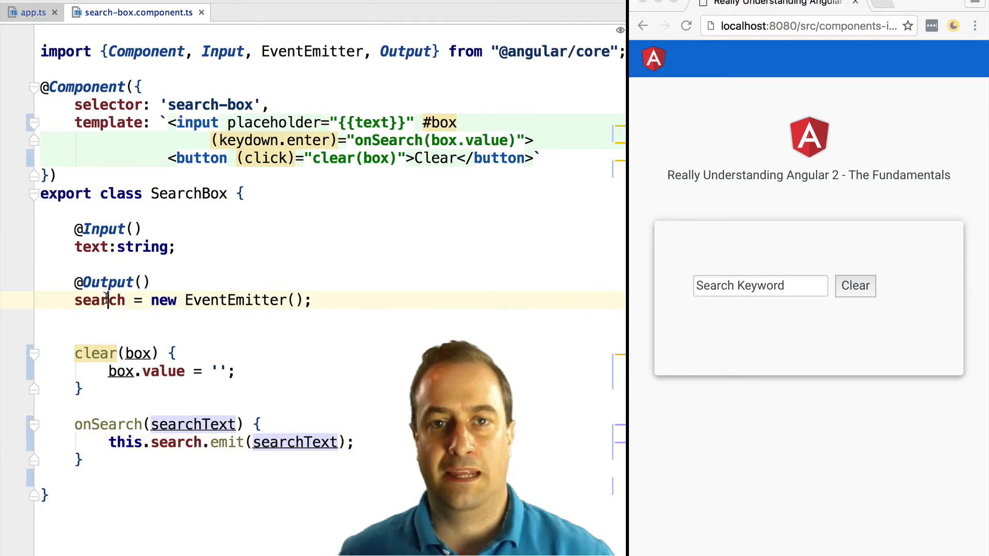
left_click(29, 12)
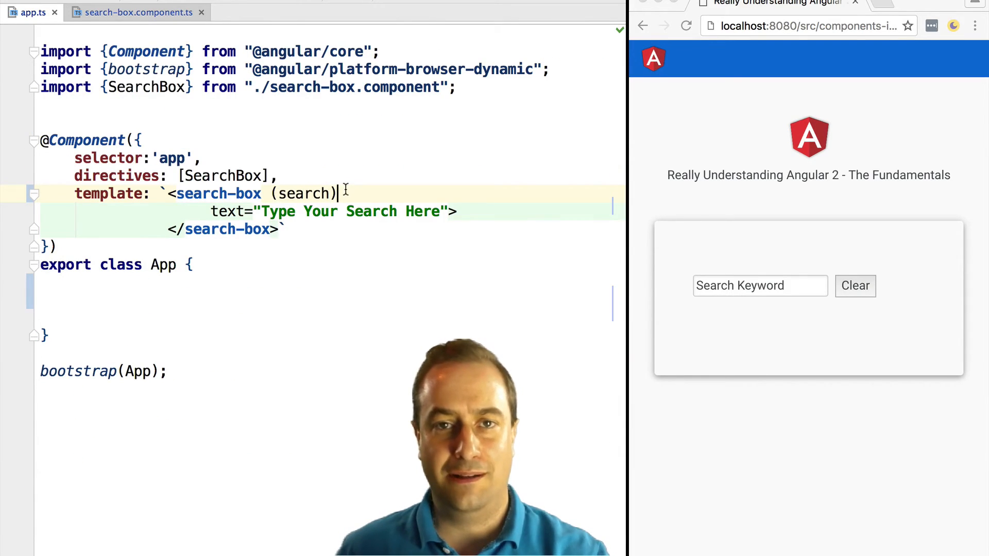
Complete the binding as (search)="onSearch($event)".
type("=\"")
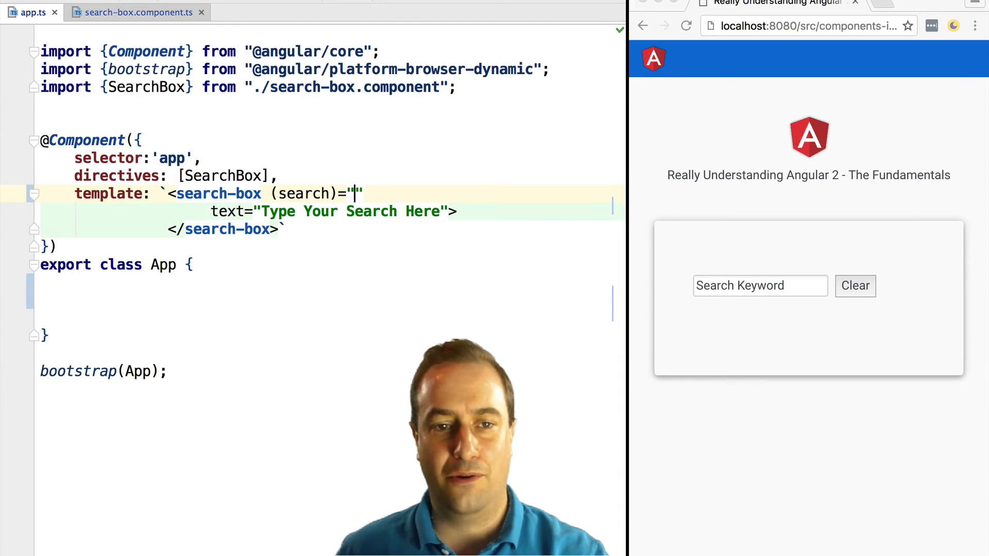
type("onSearc")
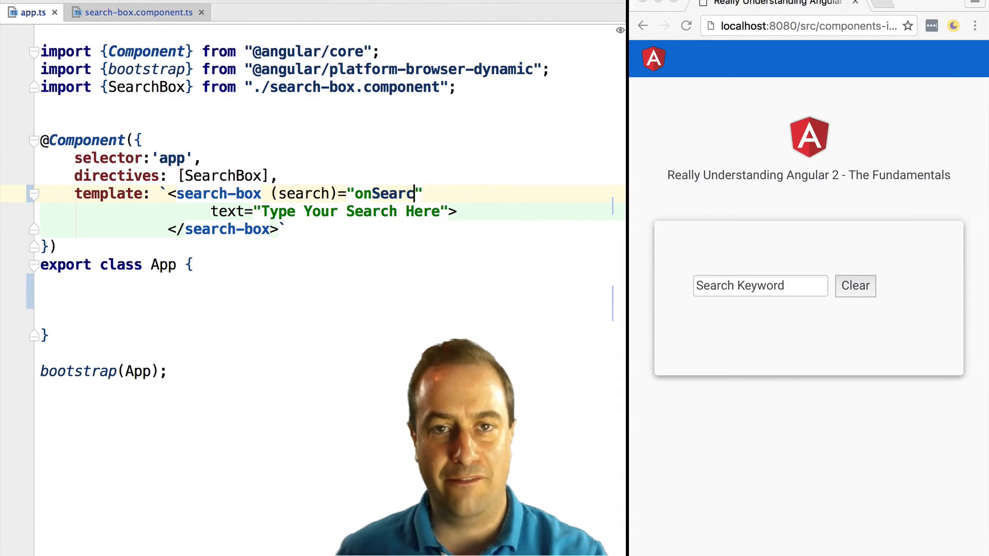
type("()")
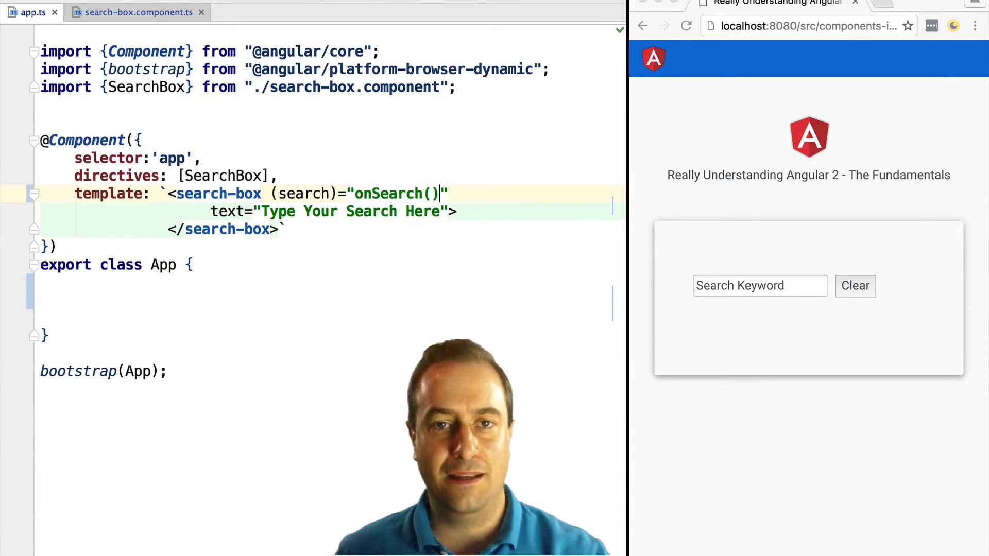
type("$event")
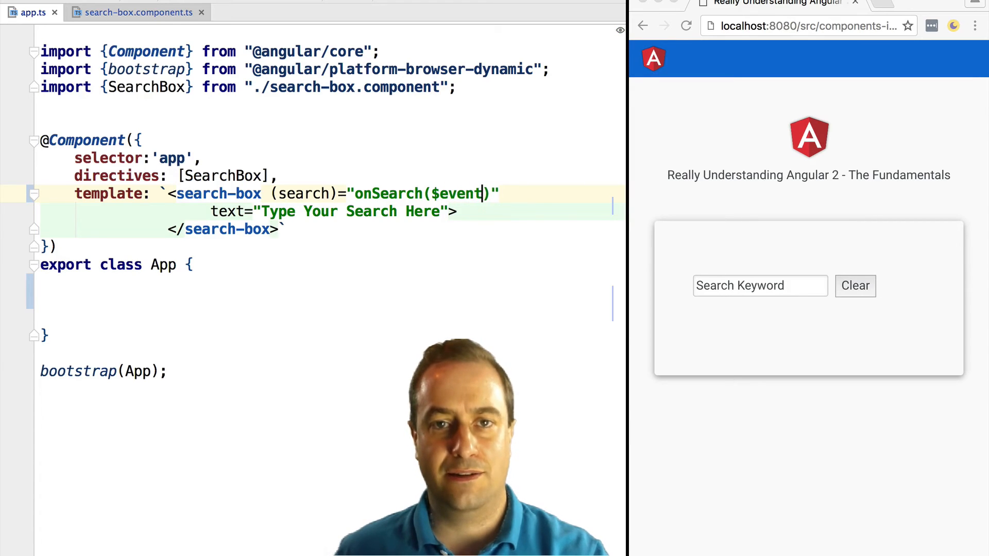
double_click(458, 194)
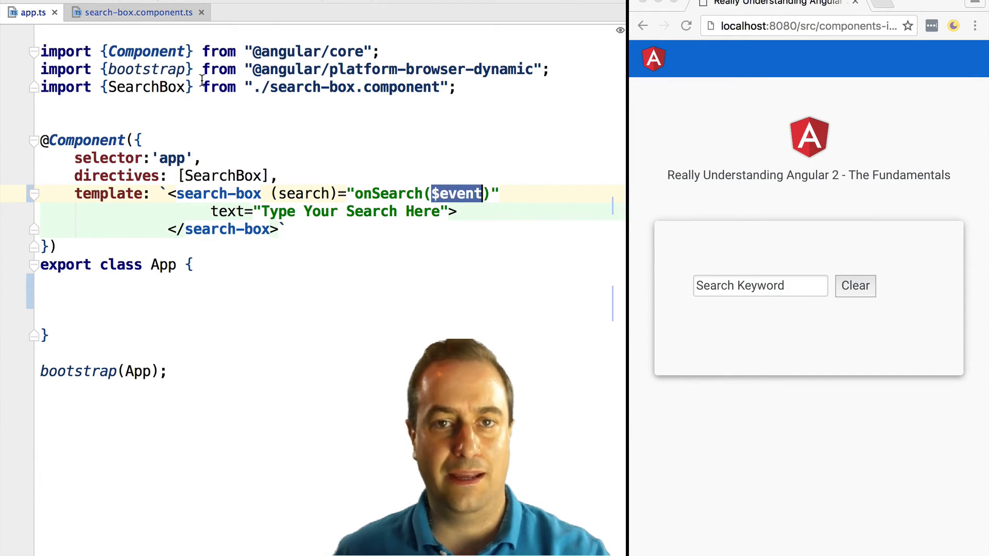
left_click(133, 12)
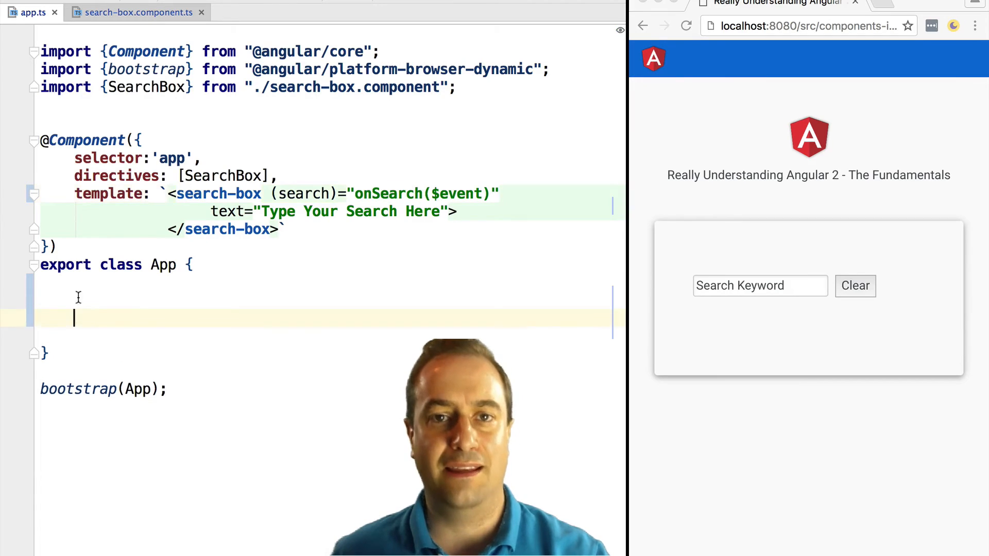
Add onSearch(text) to App, alerting `From App Component: ${text}`.
type("onSearch() {}")
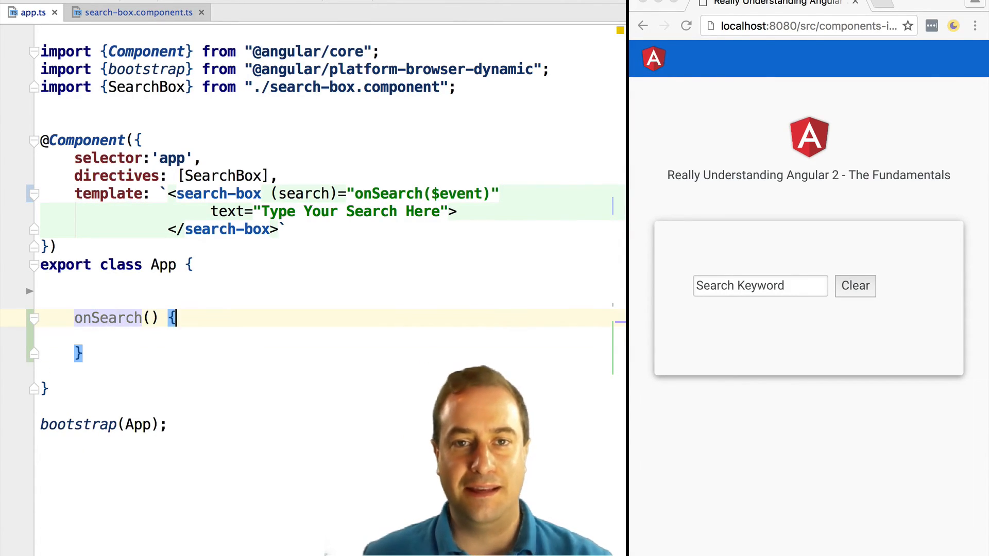
type("tex")
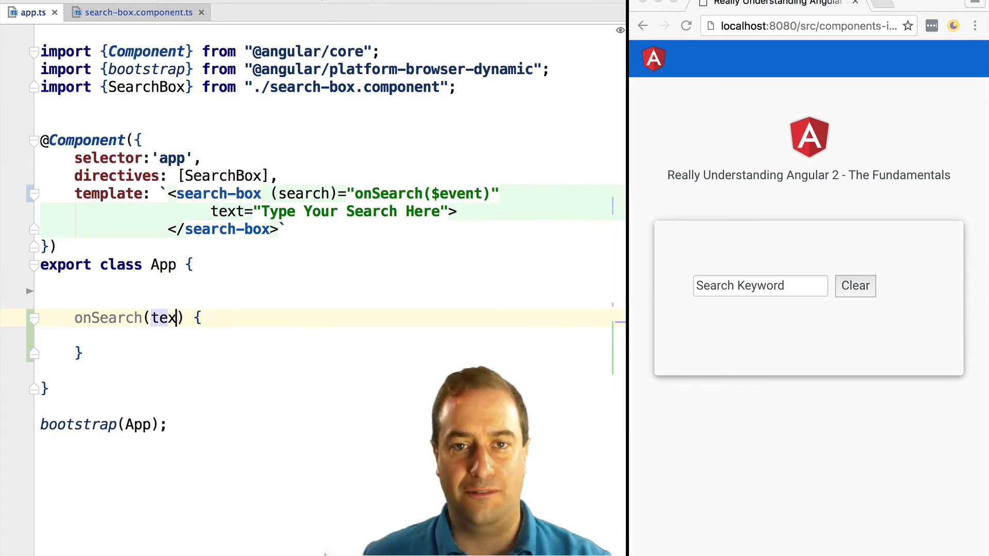
type("ale")
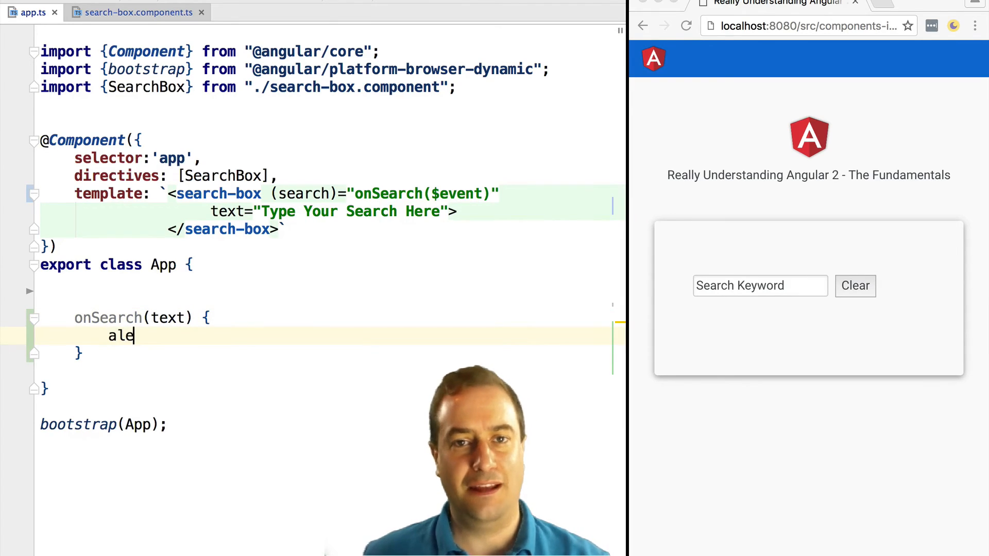
type("rt()")
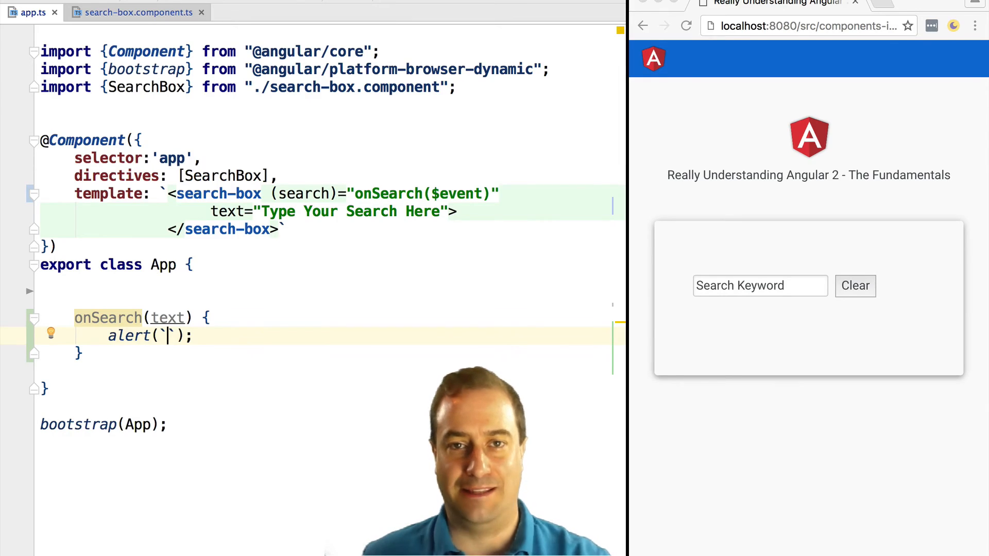
type("From App")
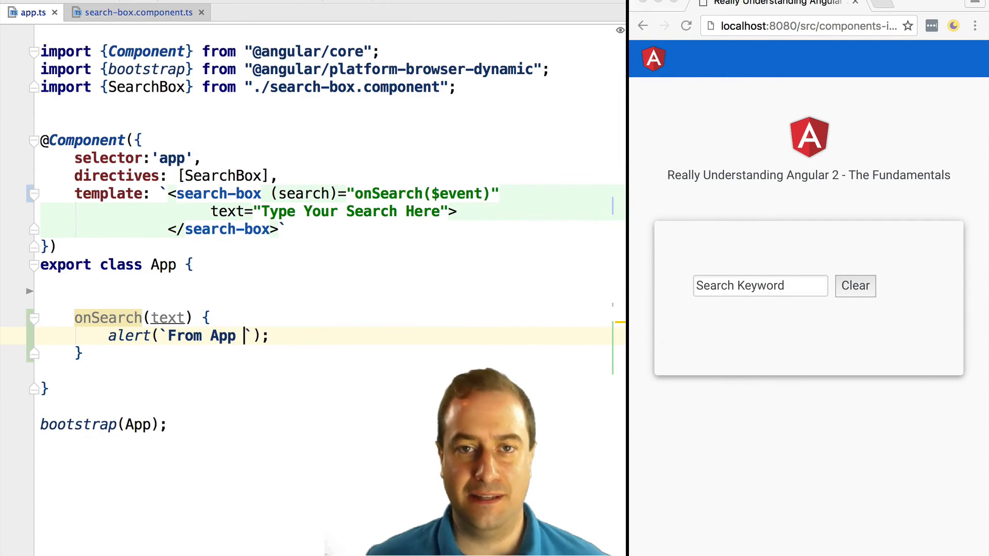
type("Component: $")
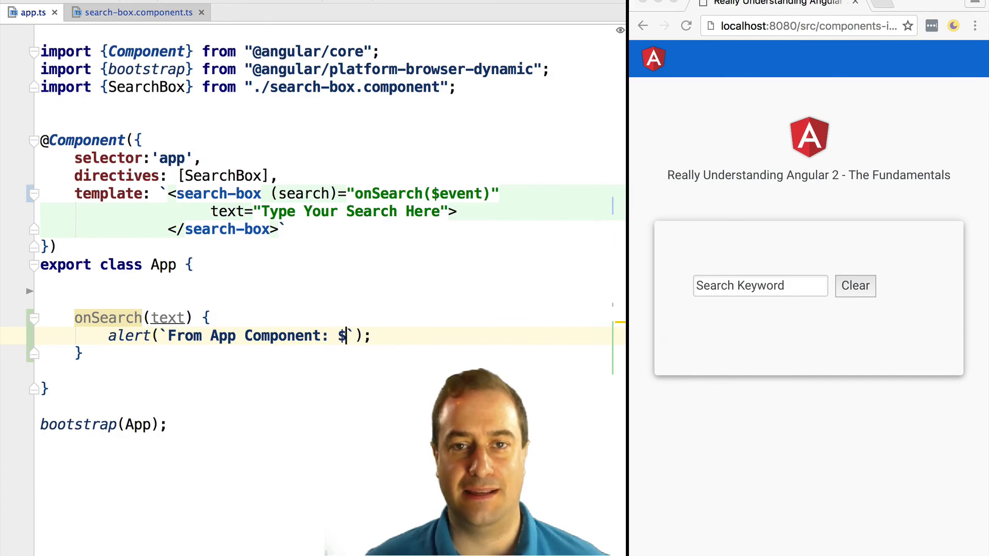
type("{te")
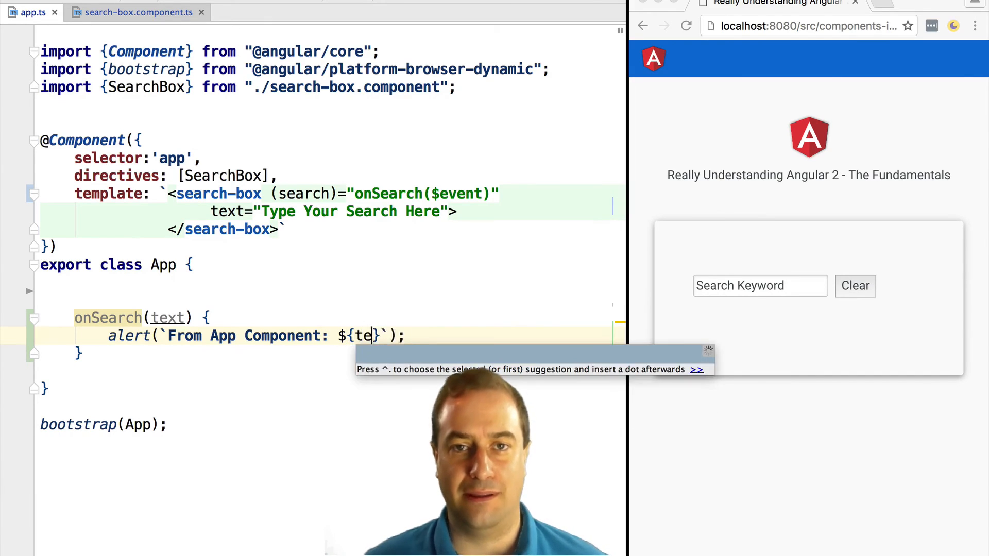
type("xt")
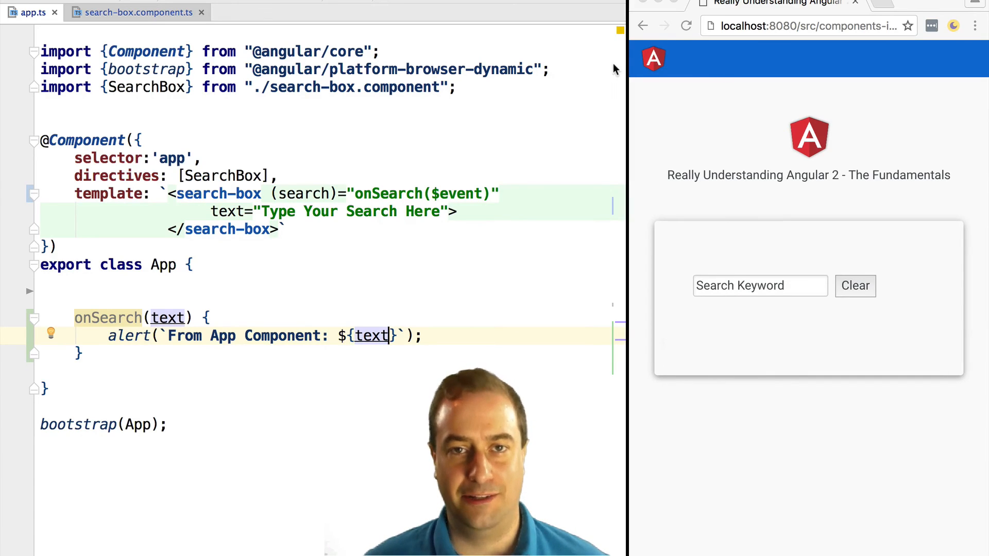
left_click(759, 286)
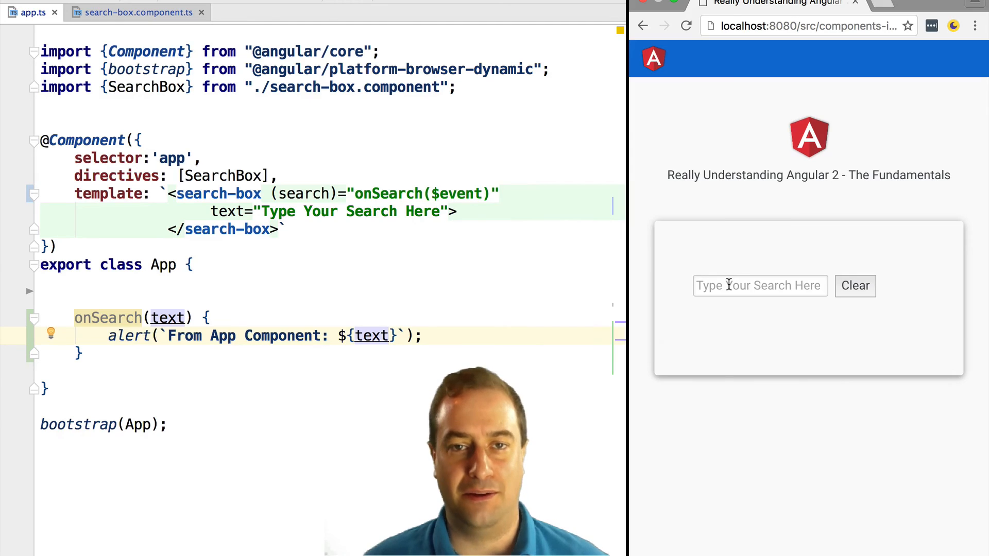
Submit 'Search' and dismiss the 'From App Component: Search' alert.
type("S")
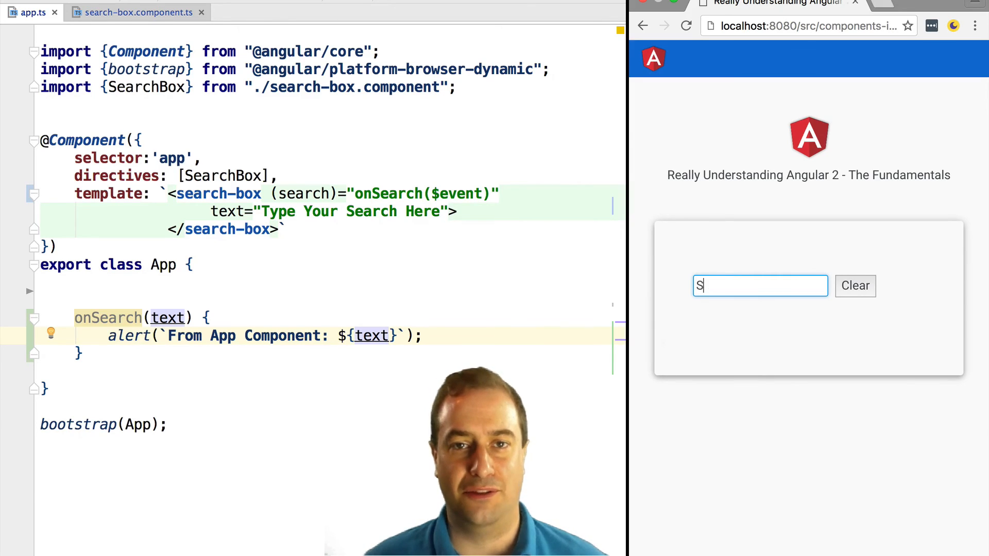
type("earch")
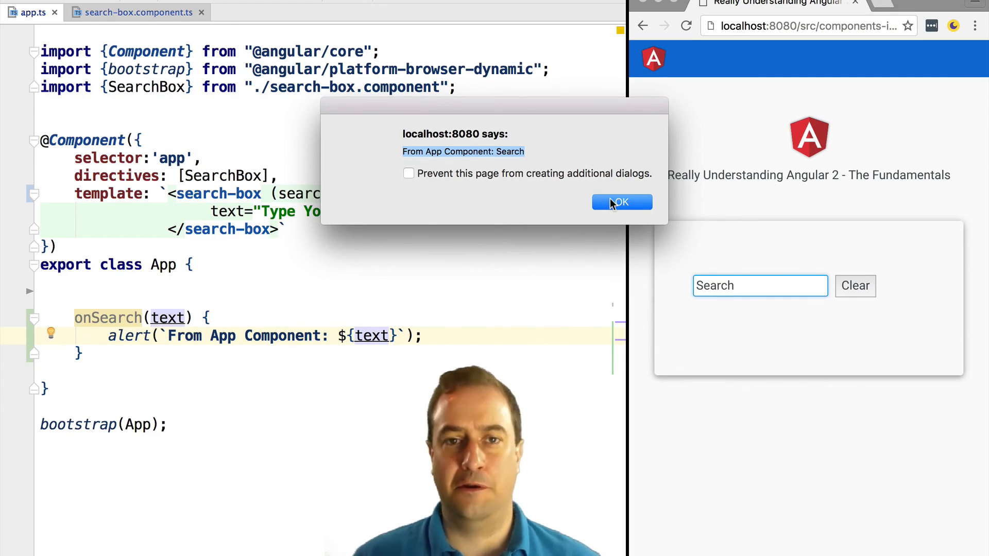
left_click(621, 202)
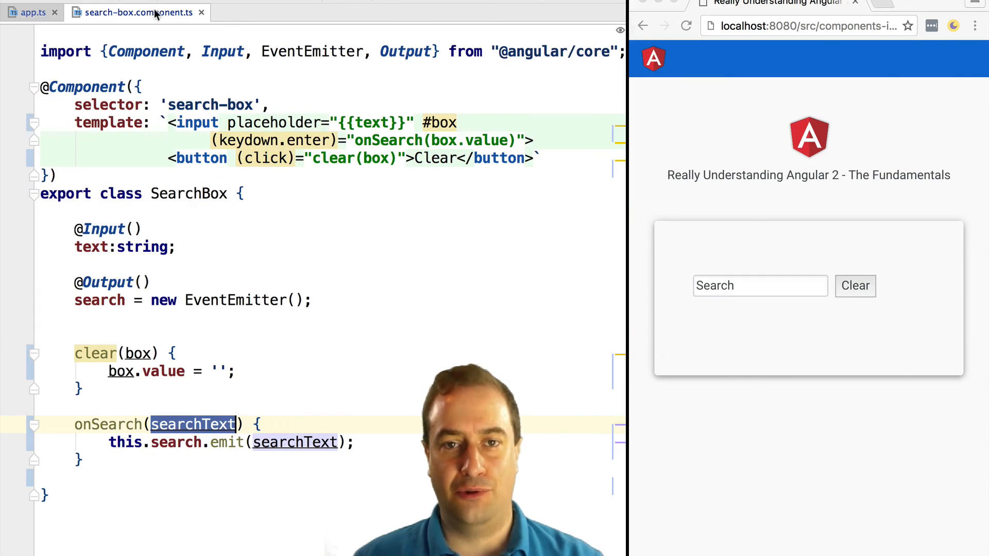